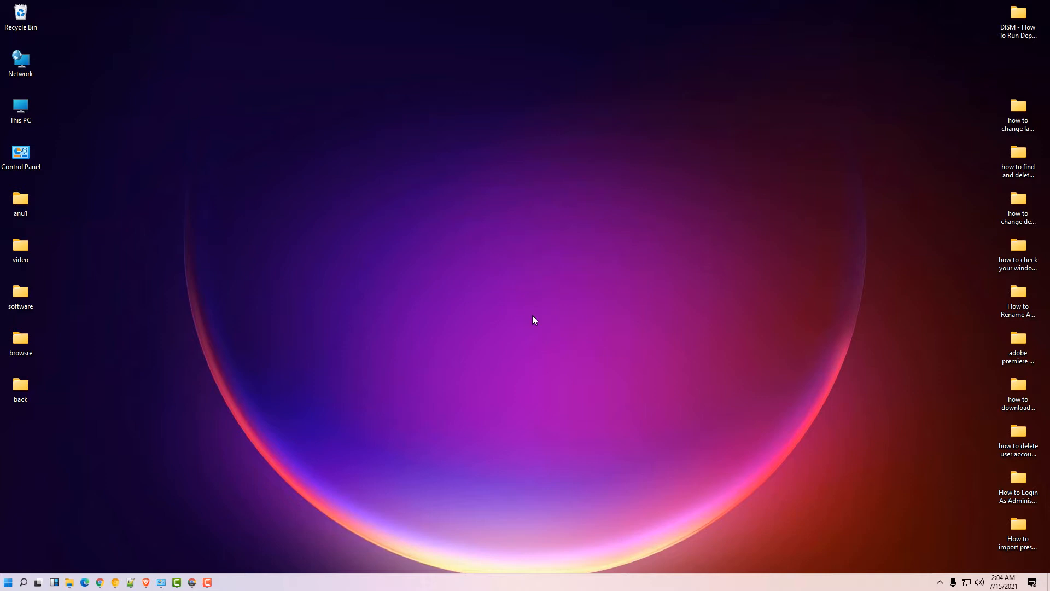
pyautogui.moveTo(300, 436)
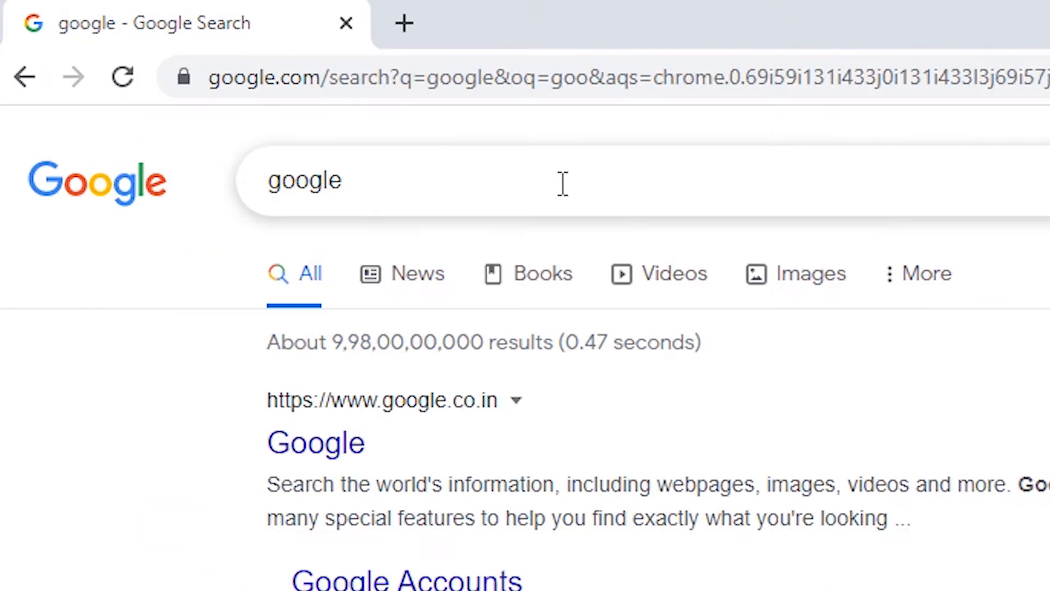
# Step: Search Google for bluestacks, reach bluestacks.com and download the BlueStacks installer
pyautogui.write('b')
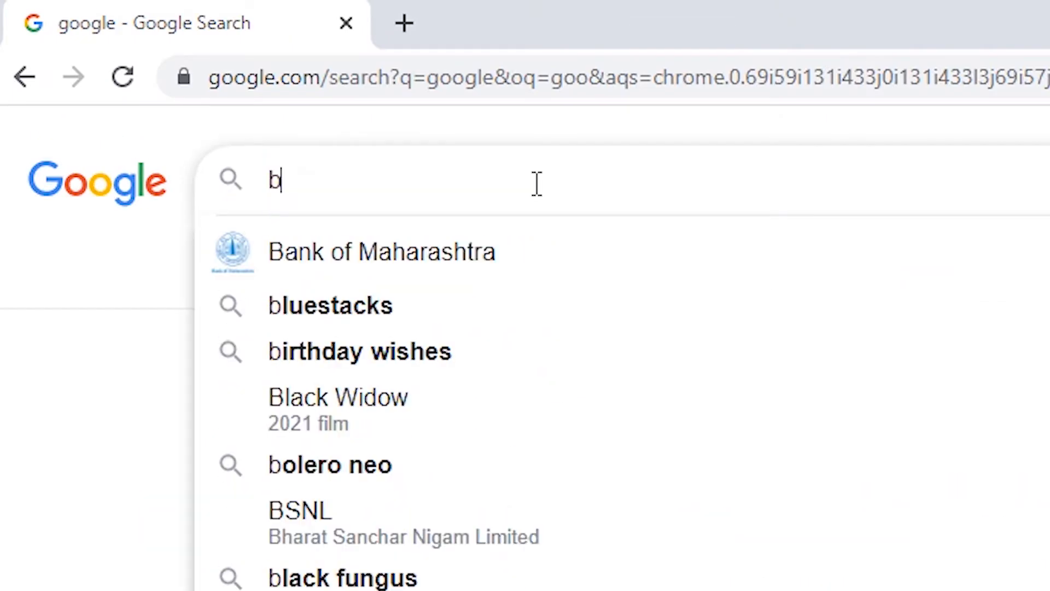
pyautogui.click(329, 305)
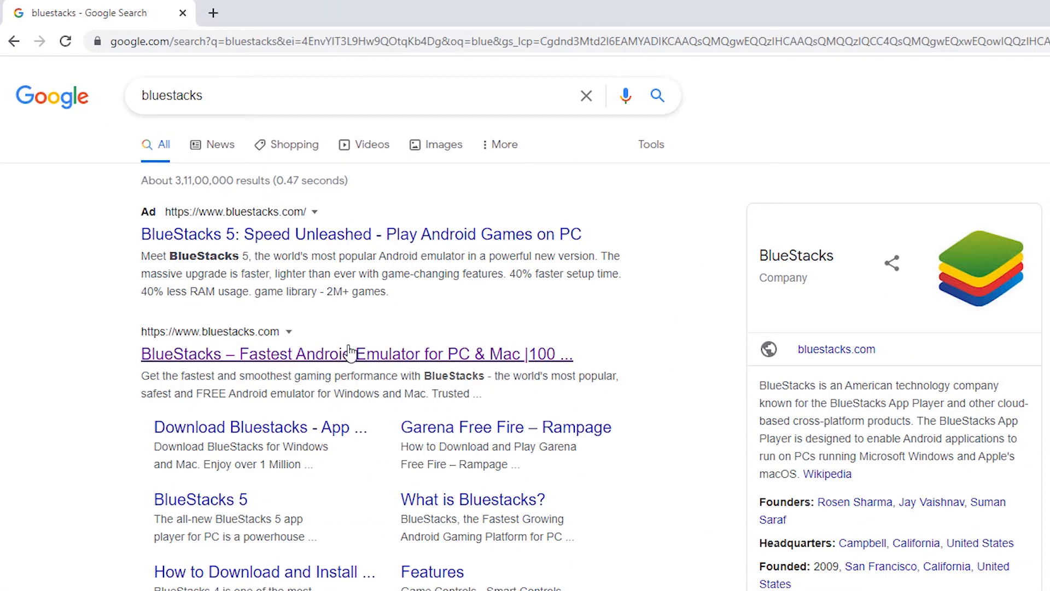
pyautogui.moveTo(334, 252)
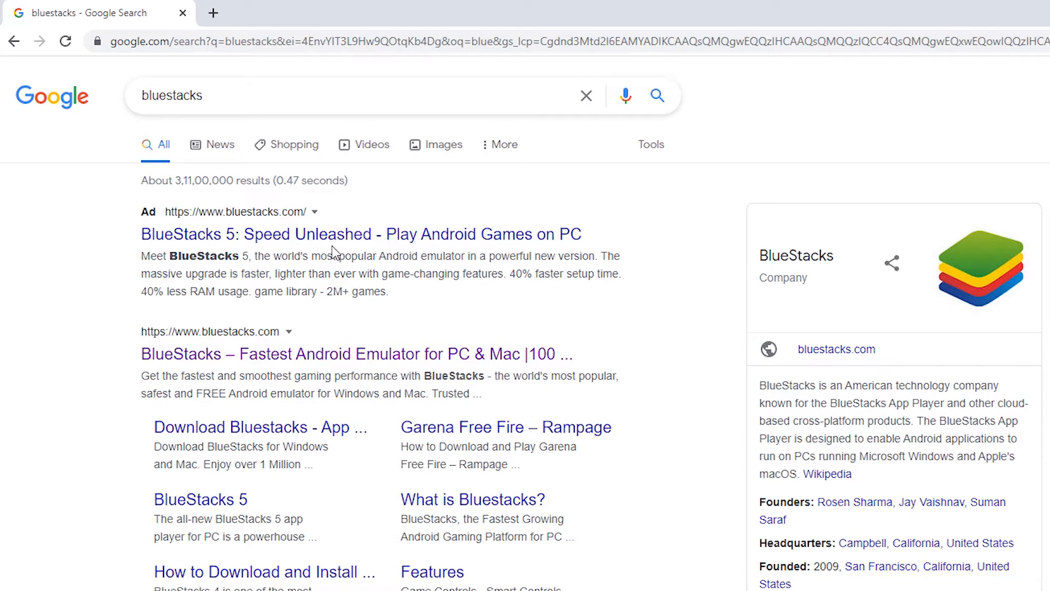
pyautogui.click(351, 234)
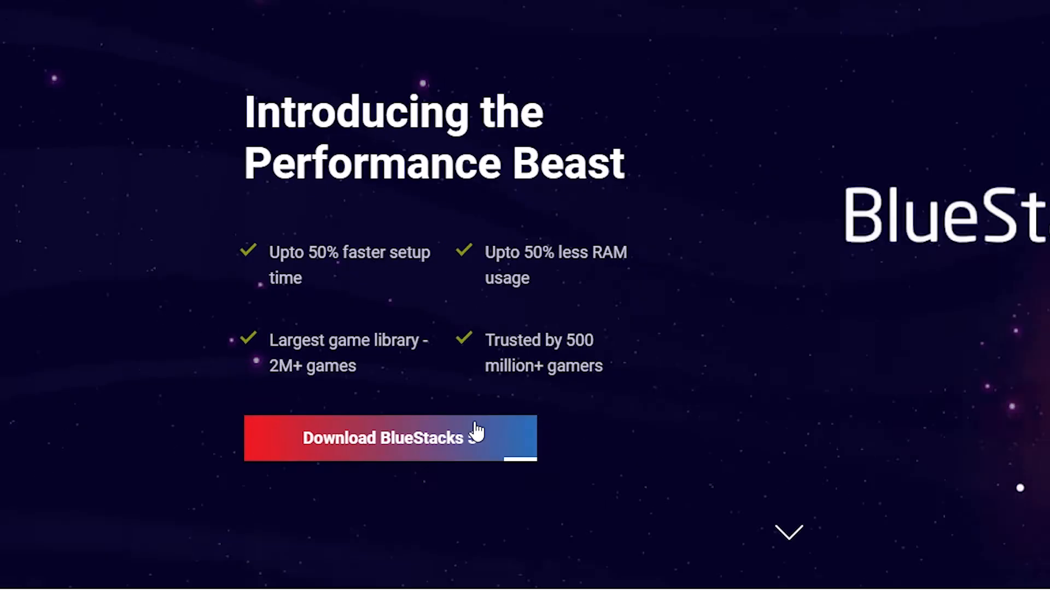
pyautogui.click(389, 437)
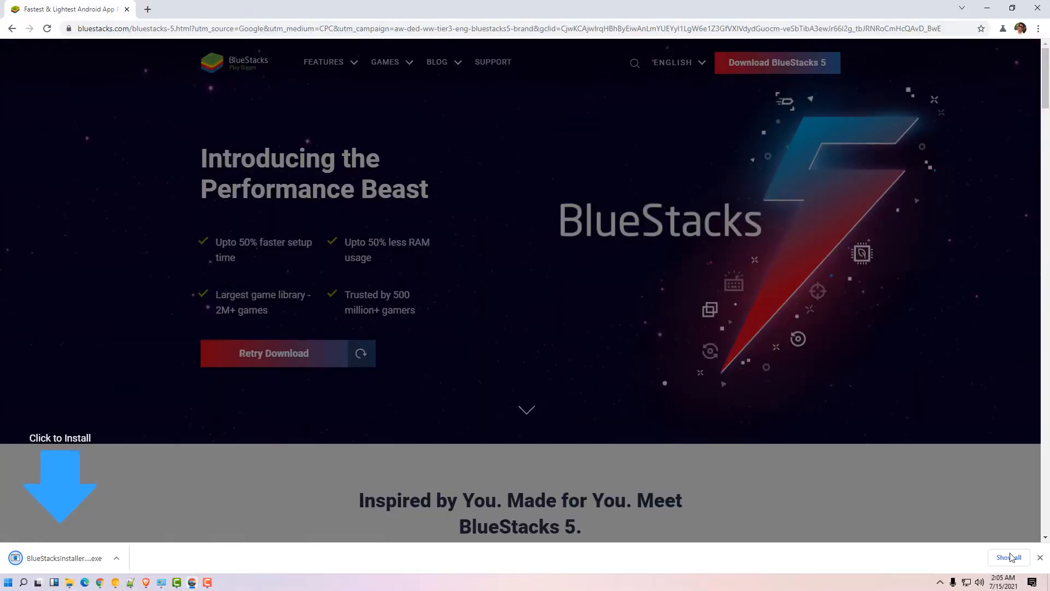
# Step: Locate the downloaded installer in its folder and launch it from the right-click menu
pyautogui.click(1007, 557)
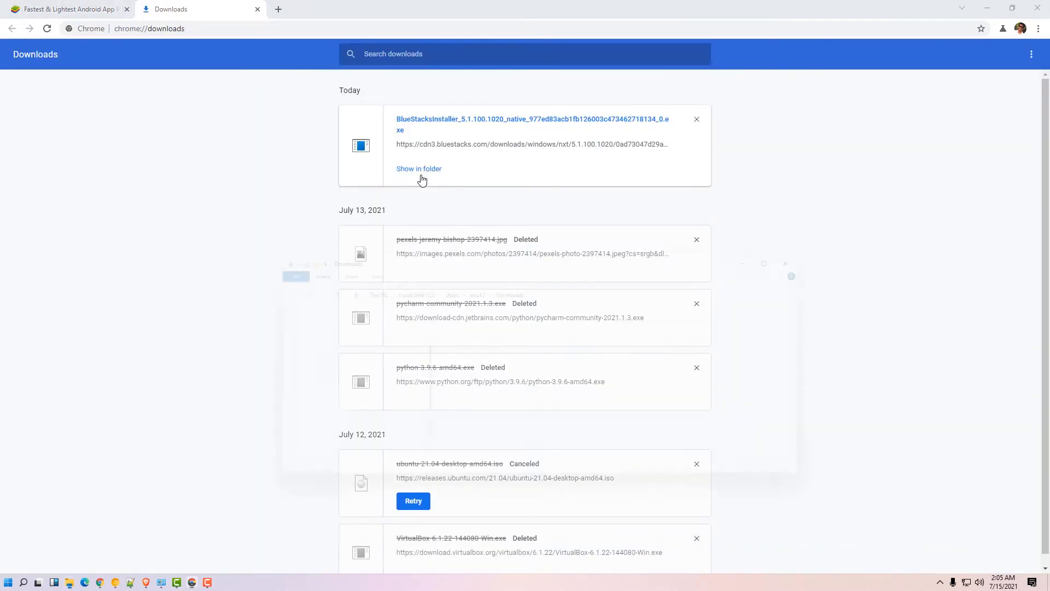
pyautogui.click(418, 168)
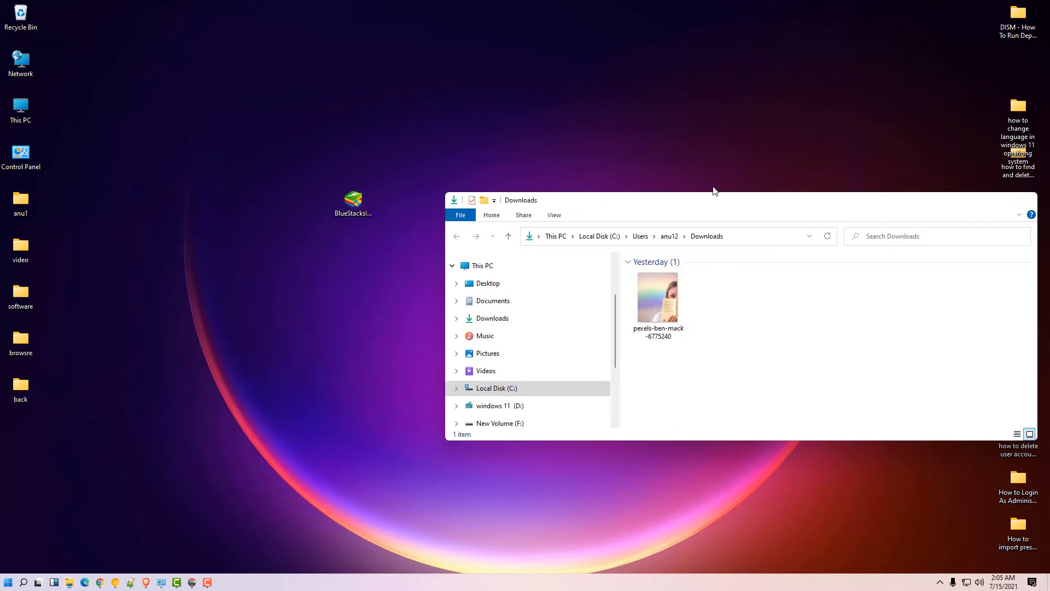
pyautogui.rightClick(354, 202)
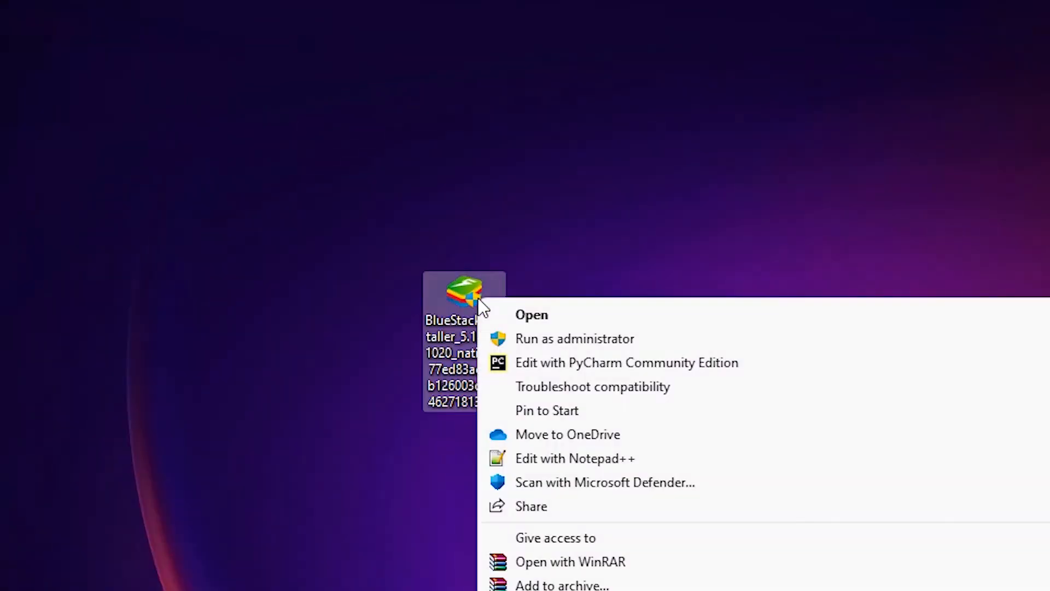
pyautogui.click(601, 347)
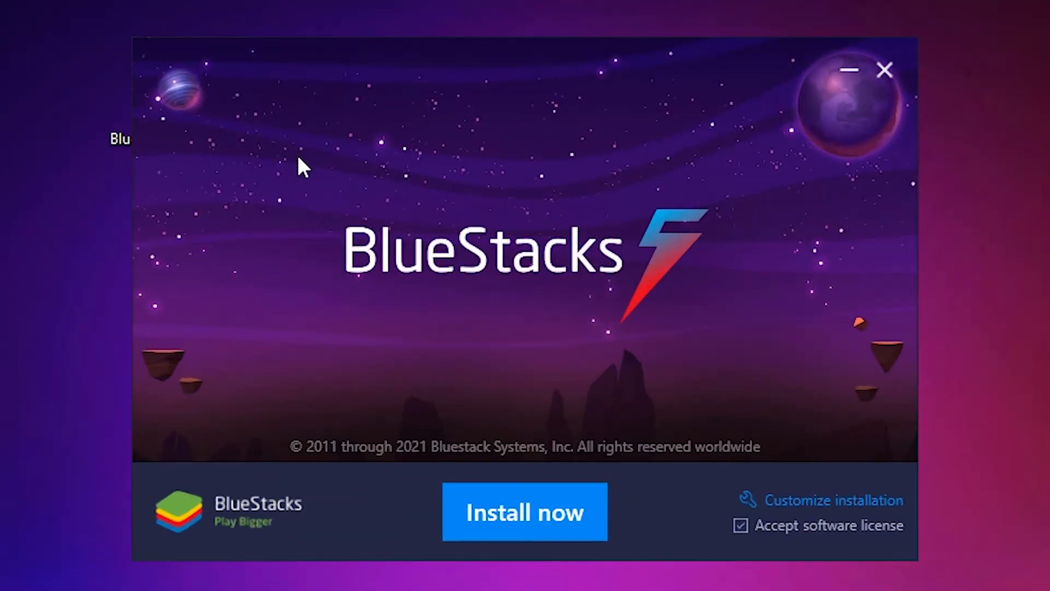
# Step: Run Install now and let BlueStacks 5 install through to its home screen
pyautogui.click(524, 512)
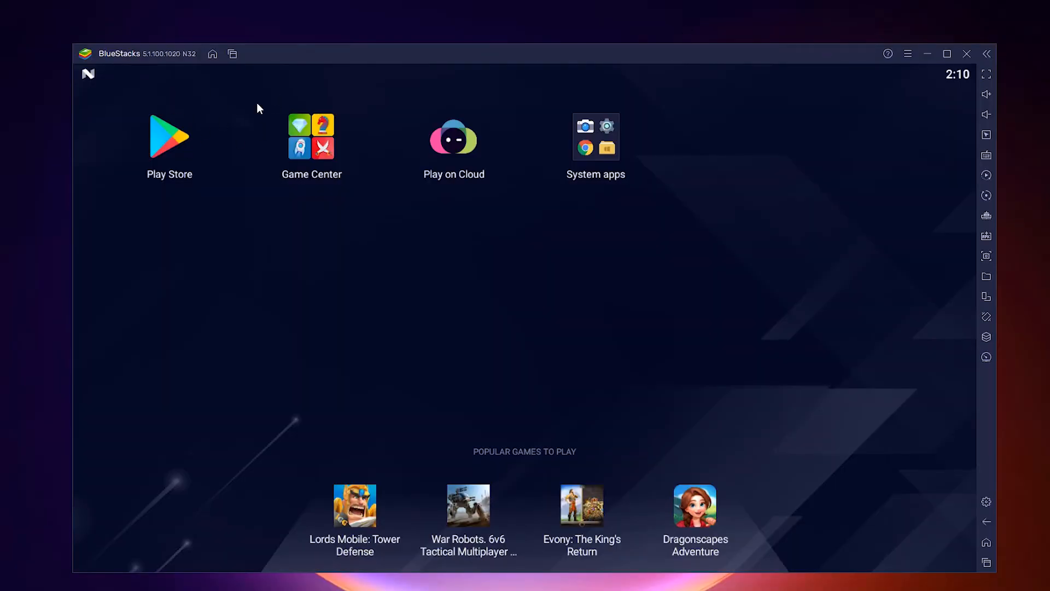
pyautogui.moveTo(176, 139)
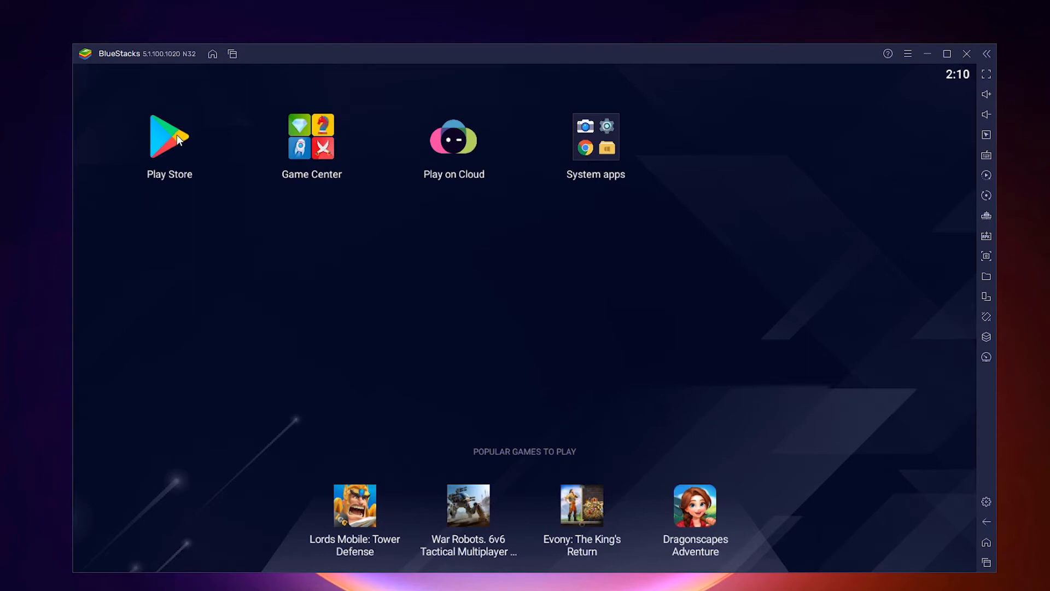
# Step: Find Mi Home in the Play Store by searching 'mi h', install it and launch it
pyautogui.click(168, 138)
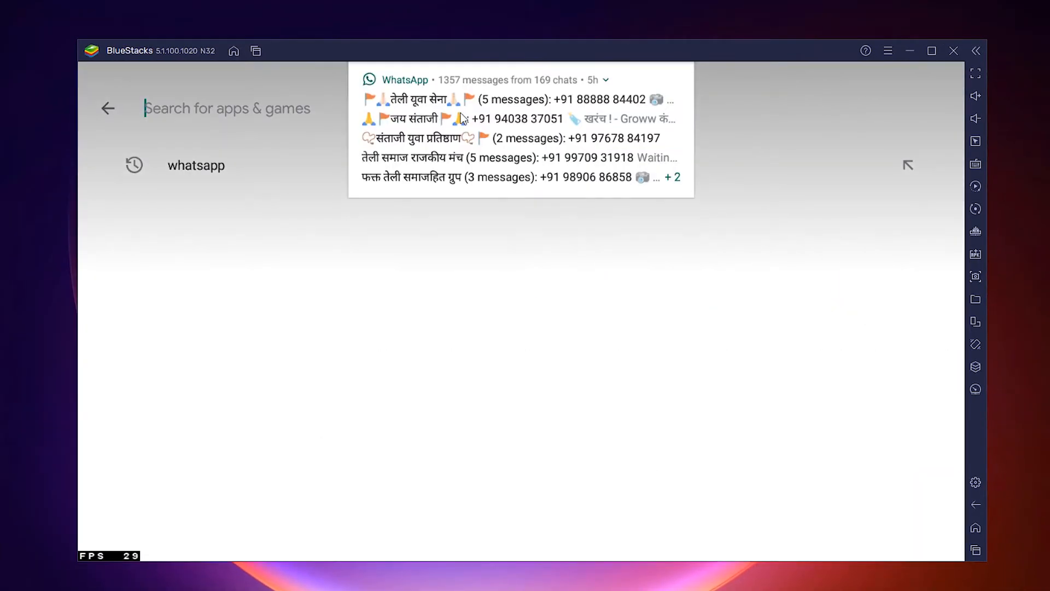
pyautogui.write('mi')
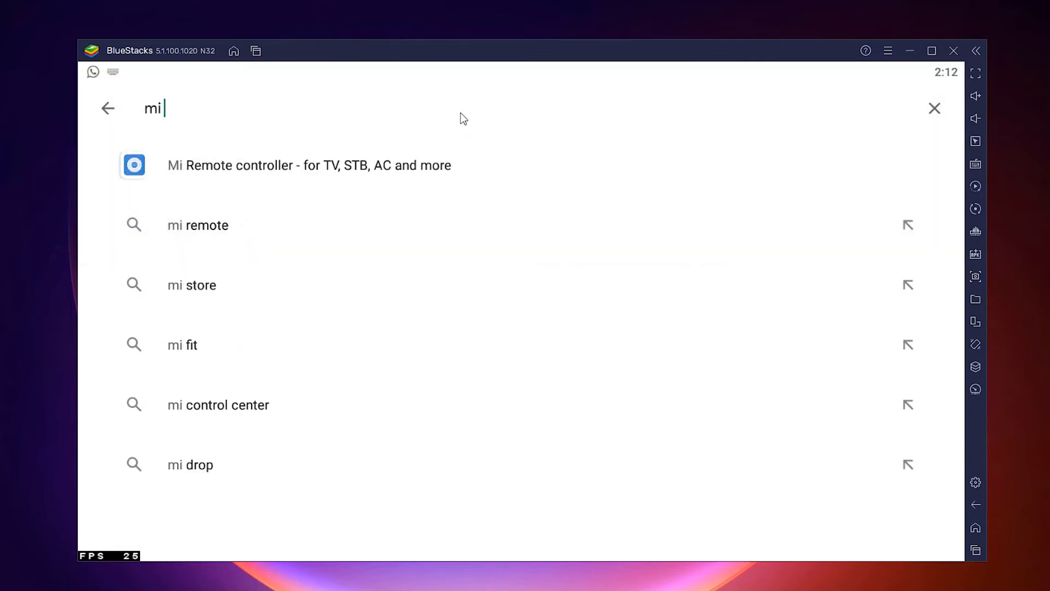
pyautogui.write('h')
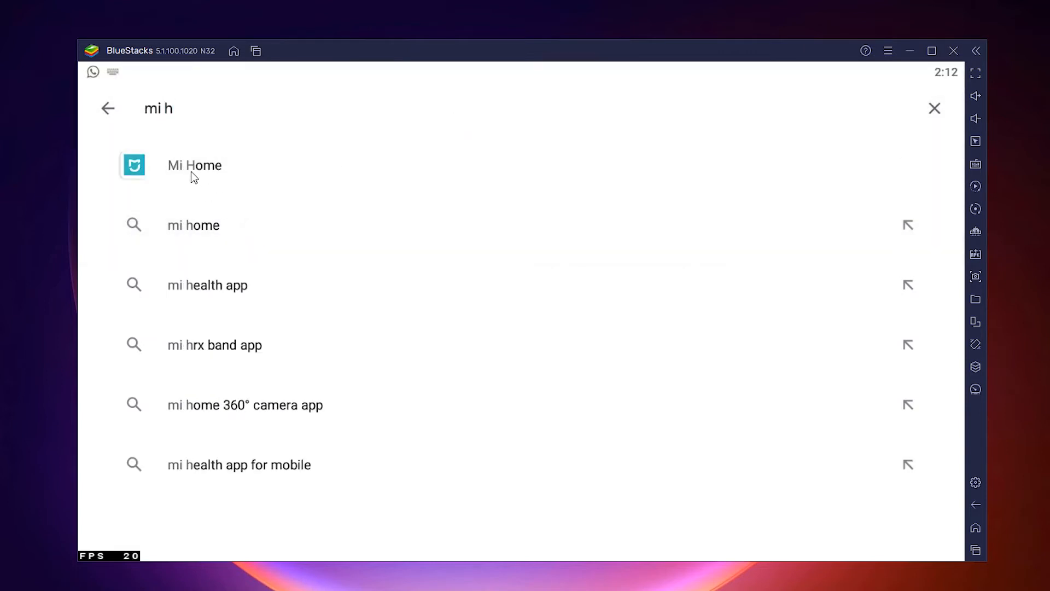
pyautogui.click(195, 165)
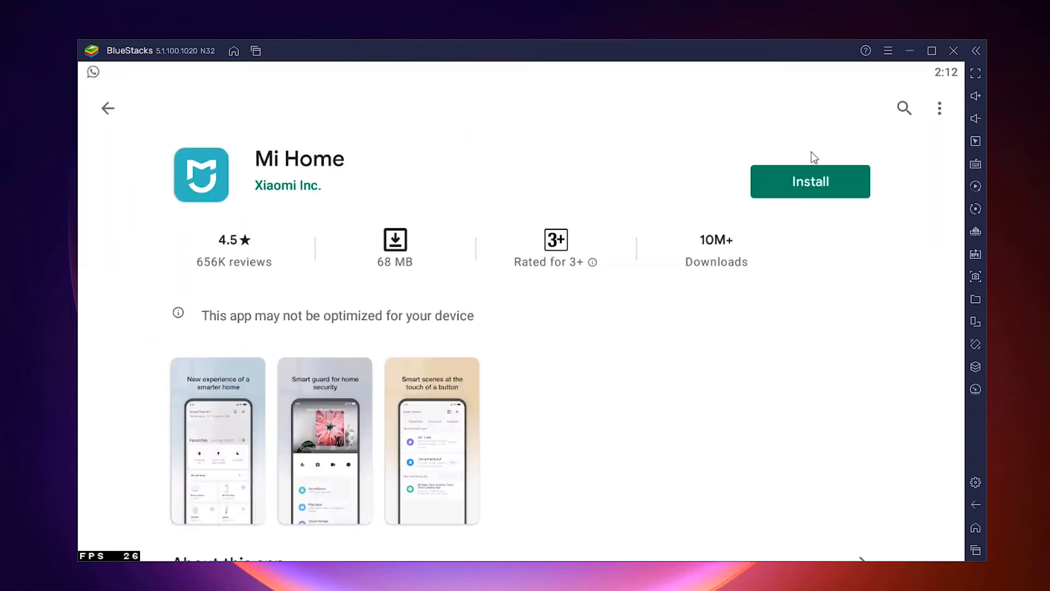
pyautogui.click(809, 180)
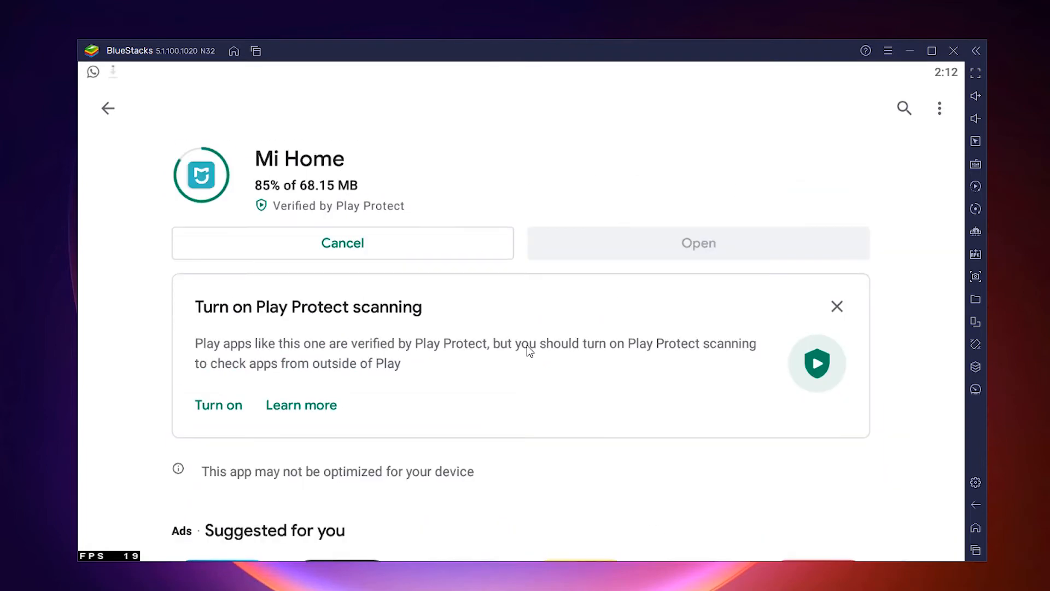
pyautogui.click(698, 243)
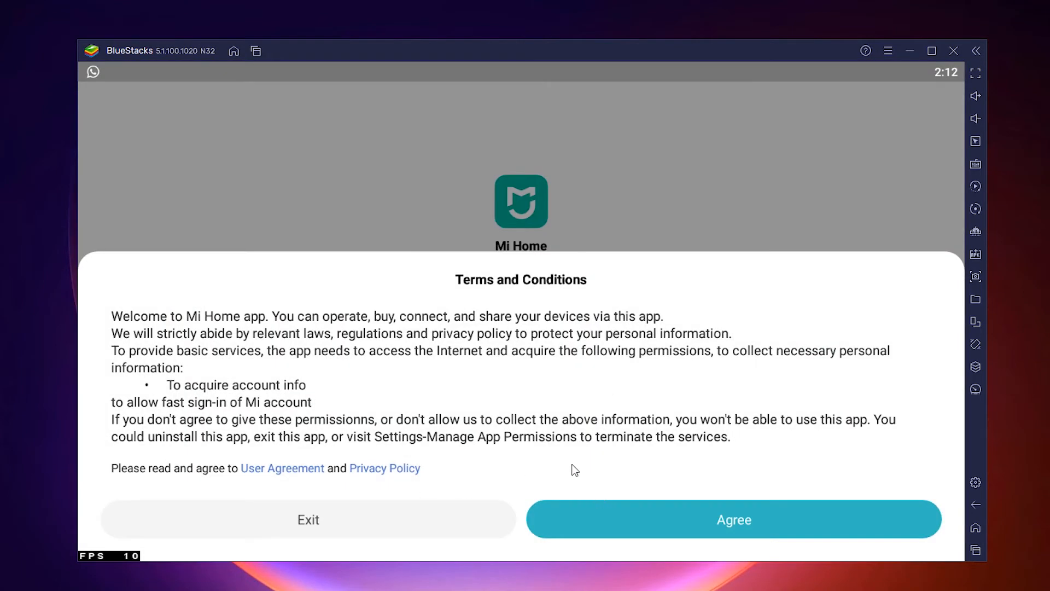
# Step: Agree to the User Experience program and save India as the region
pyautogui.click(733, 518)
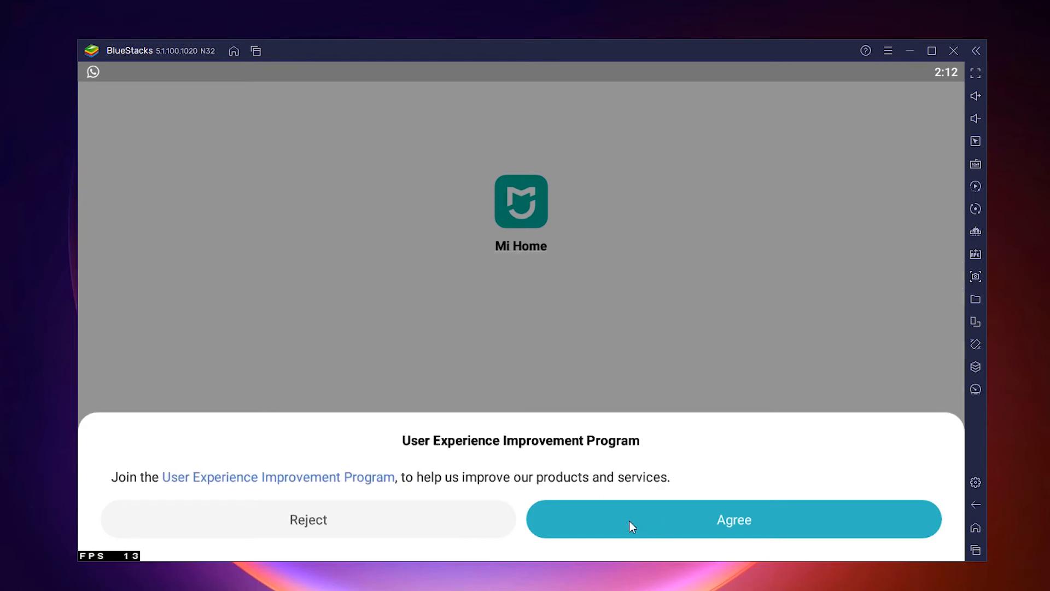
pyautogui.moveTo(655, 514)
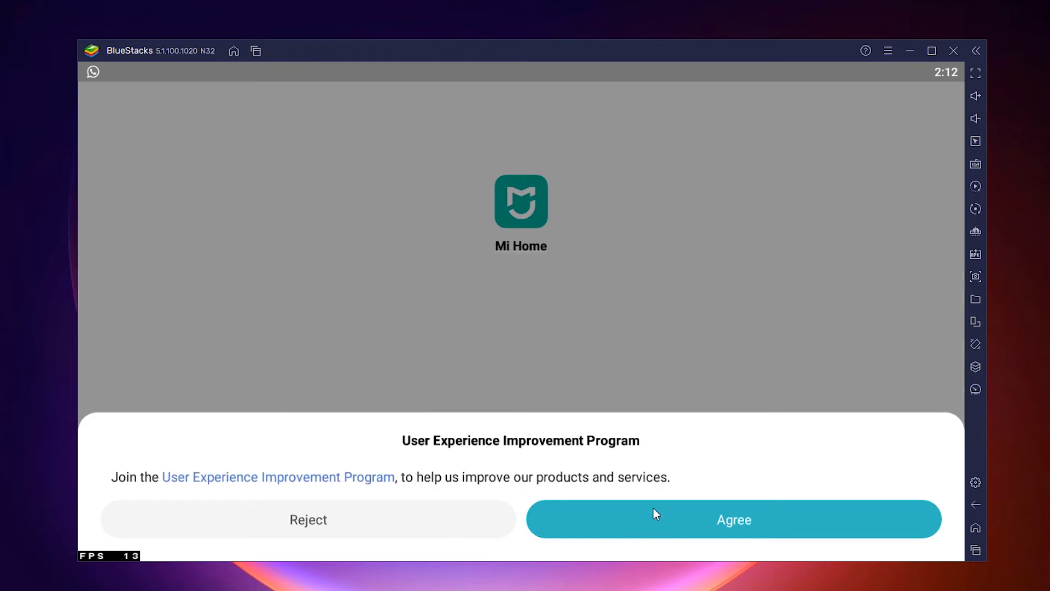
pyautogui.click(733, 519)
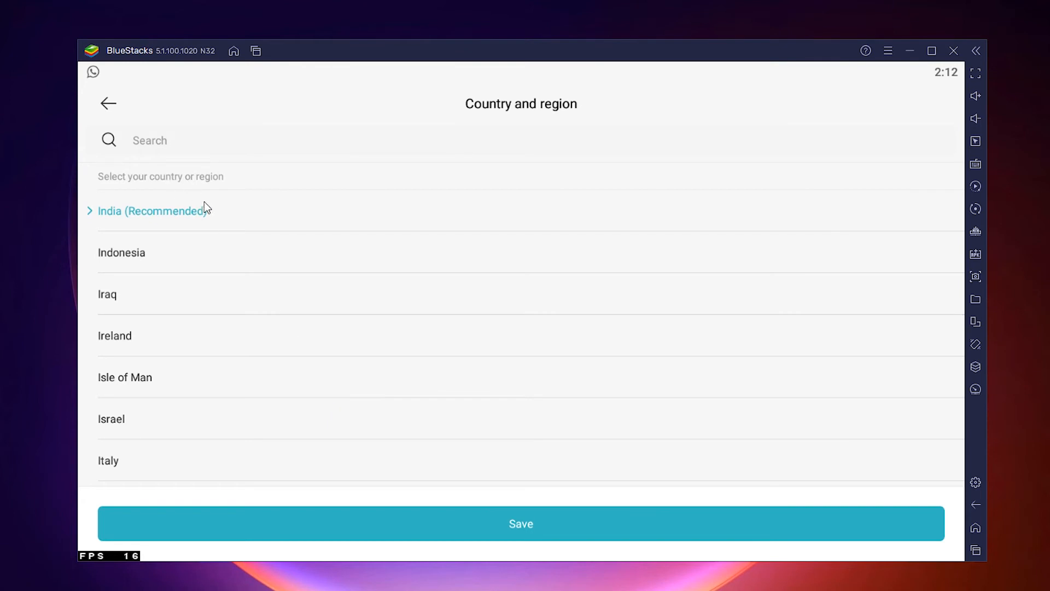
pyautogui.moveTo(495, 530)
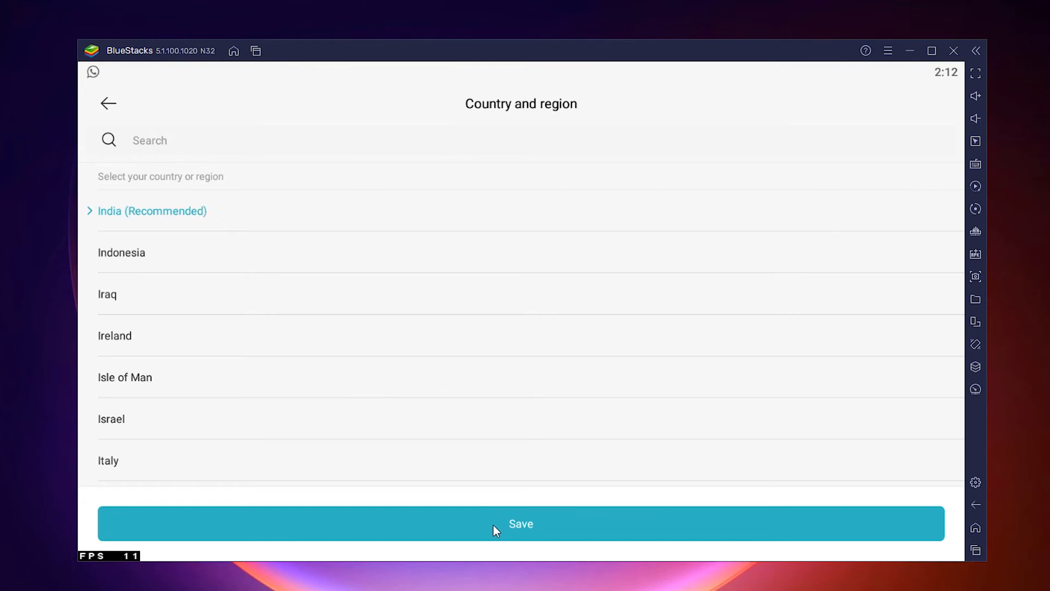
pyautogui.moveTo(462, 535)
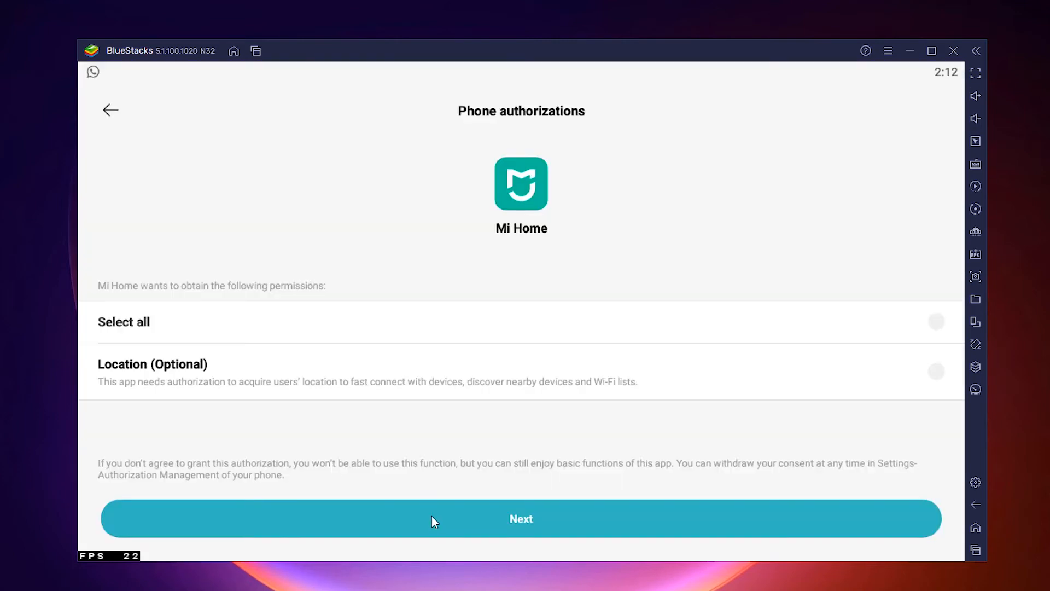
pyautogui.moveTo(462, 503)
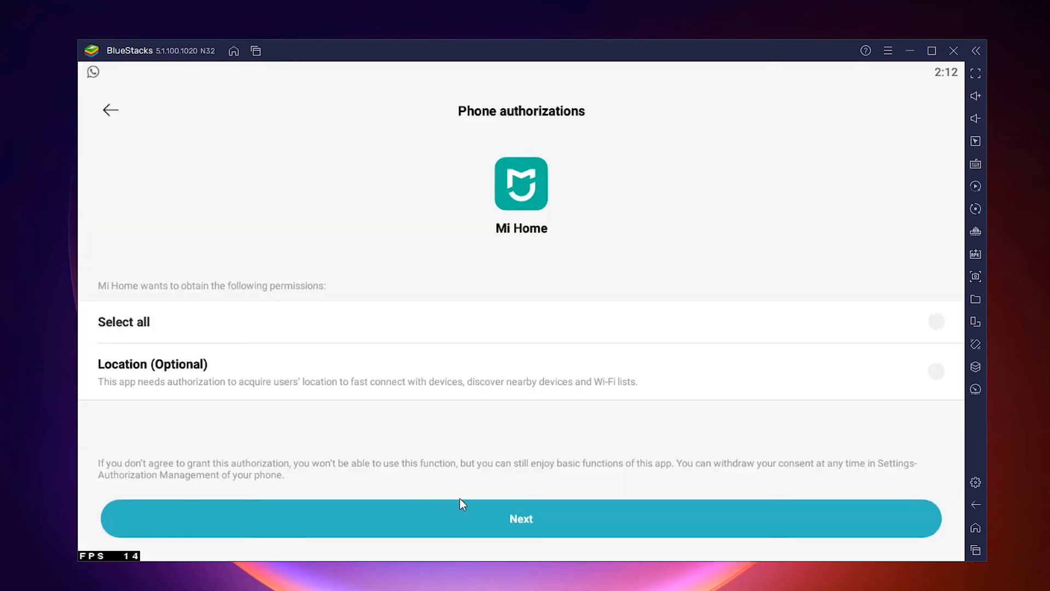
pyautogui.moveTo(488, 523)
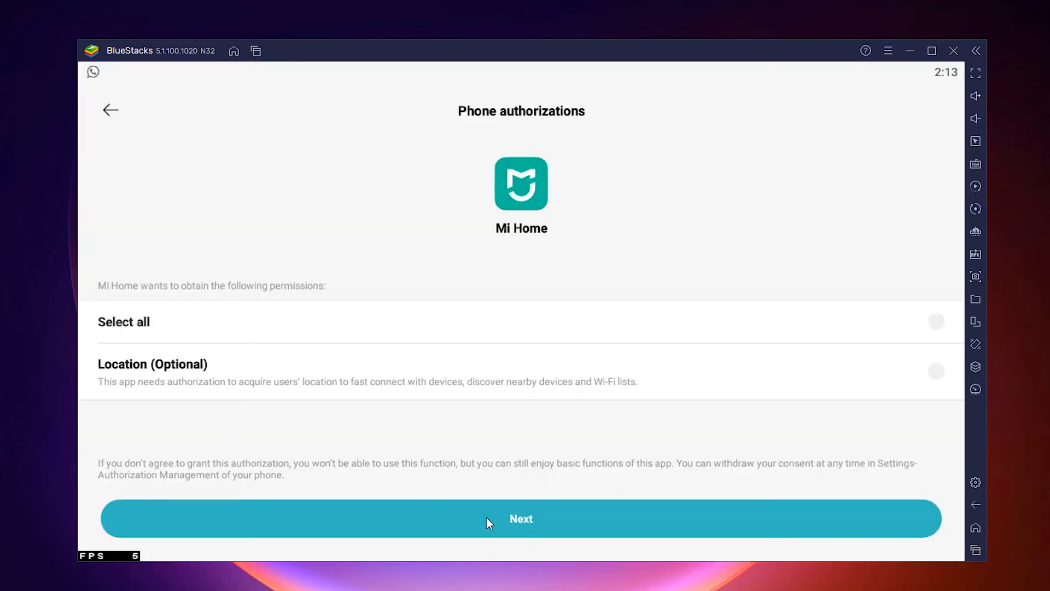
# Step: Continue past the location request and sign in with the phone number and password
pyautogui.click(521, 517)
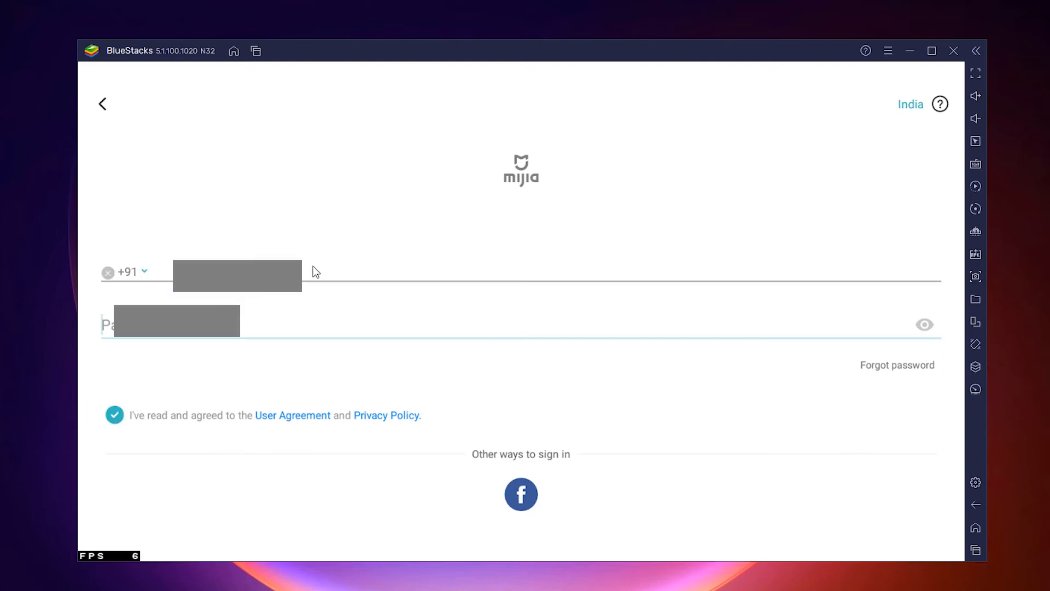
pyautogui.write('password')
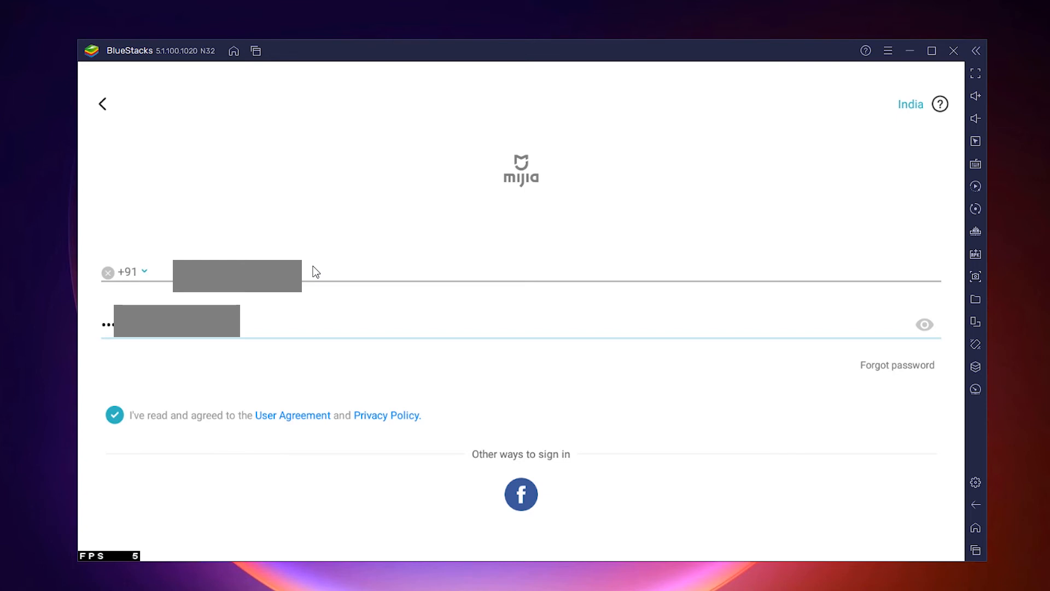
pyautogui.write('password')
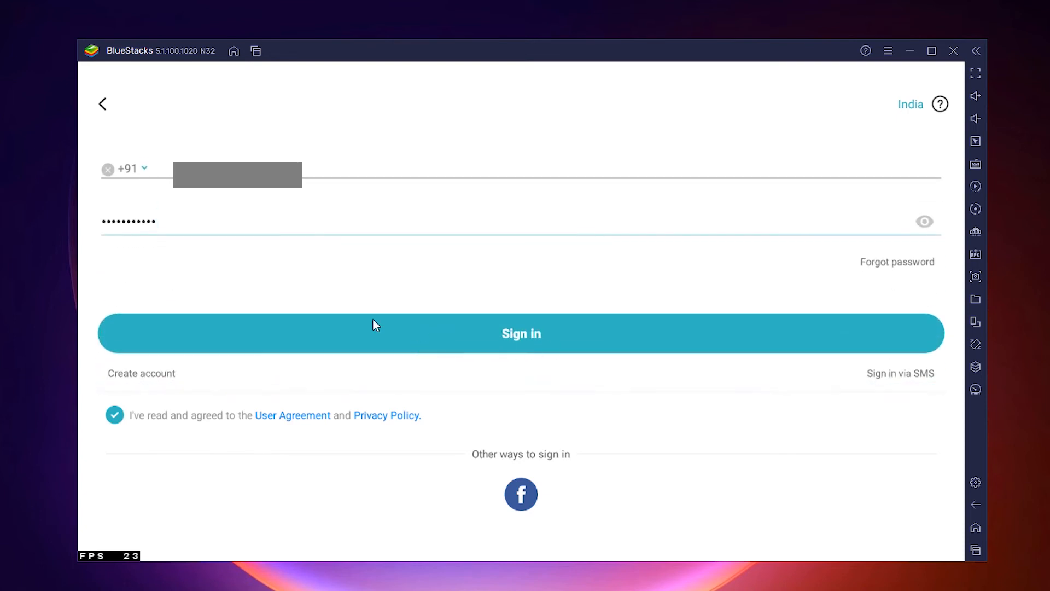
pyautogui.click(521, 332)
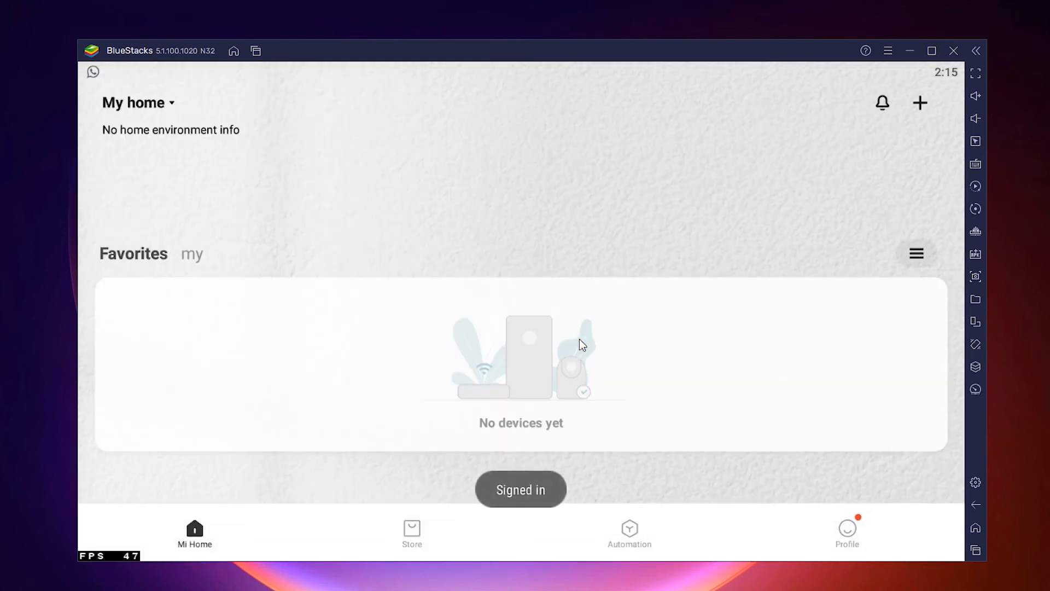
# Step: Start Add device with + and dismiss the Bluetooth prompt to reach the catalog
pyautogui.click(920, 103)
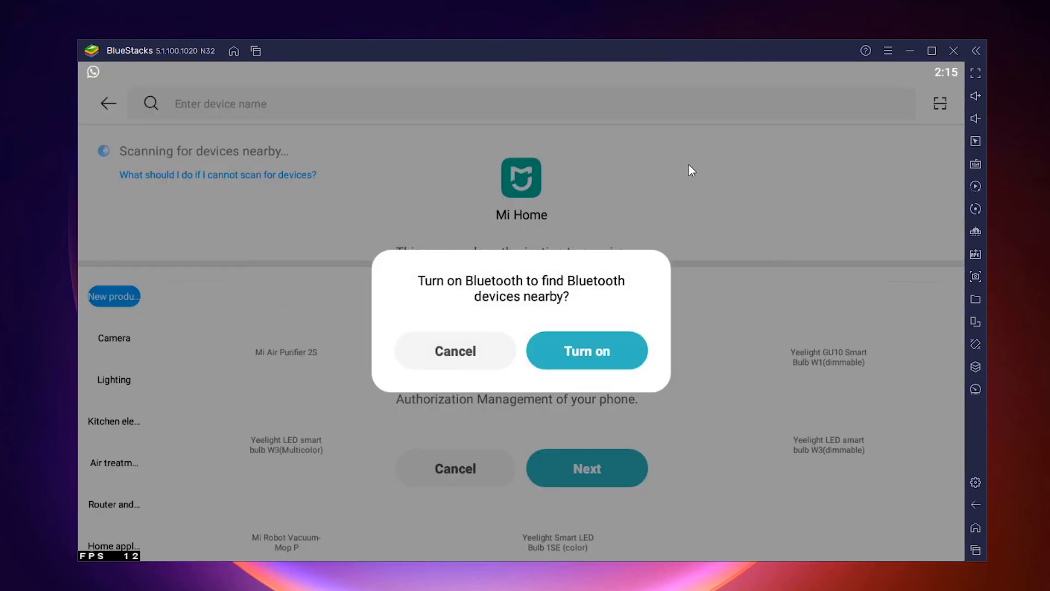
pyautogui.click(585, 350)
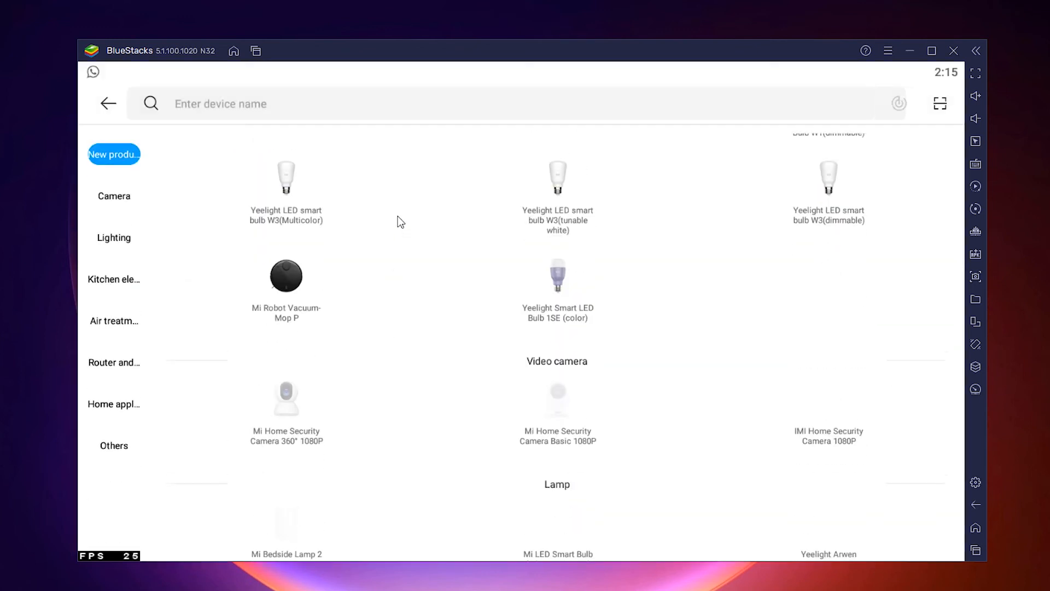
# Step: Browse the Camera, Air treatment and Others categories, then return to New product
pyautogui.click(112, 195)
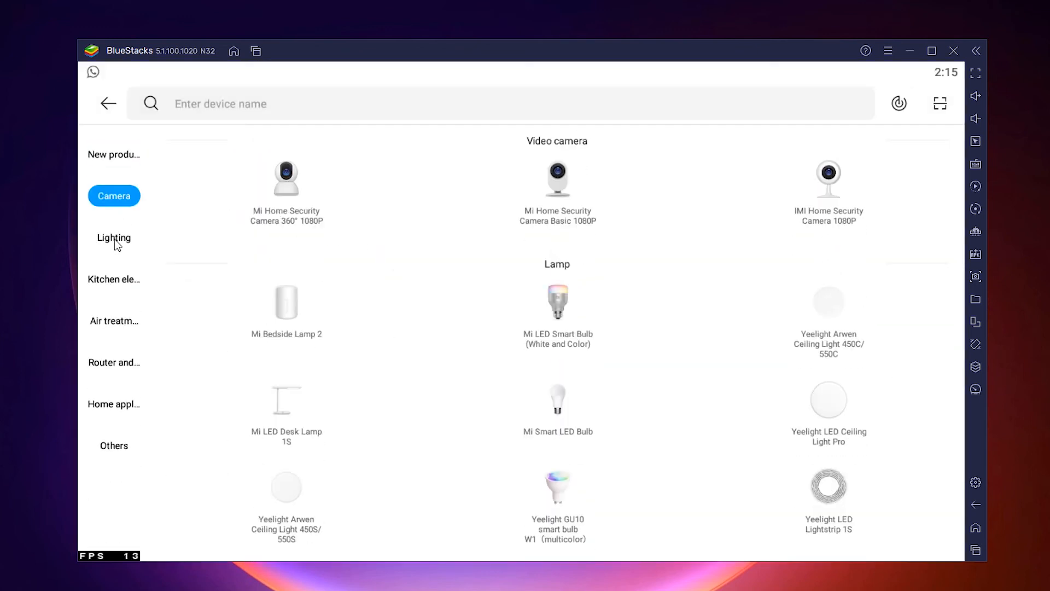
pyautogui.click(113, 321)
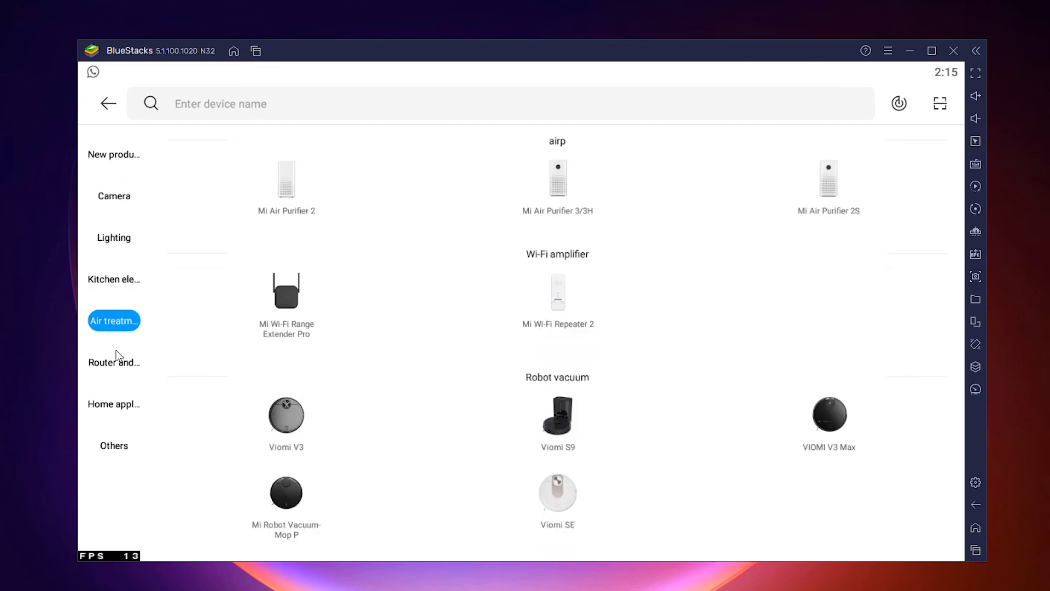
pyautogui.click(112, 446)
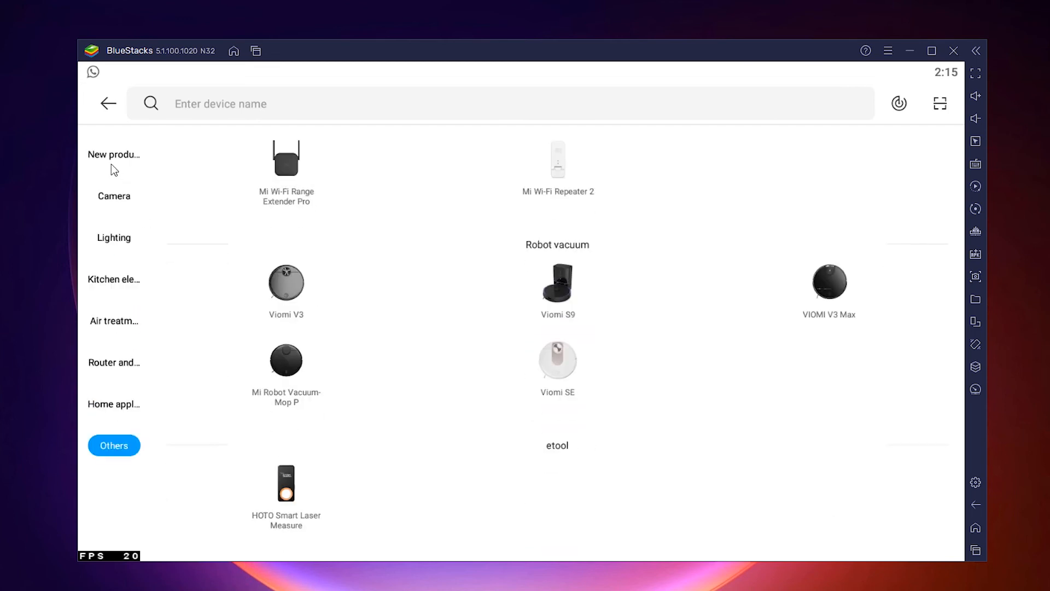
pyautogui.click(112, 154)
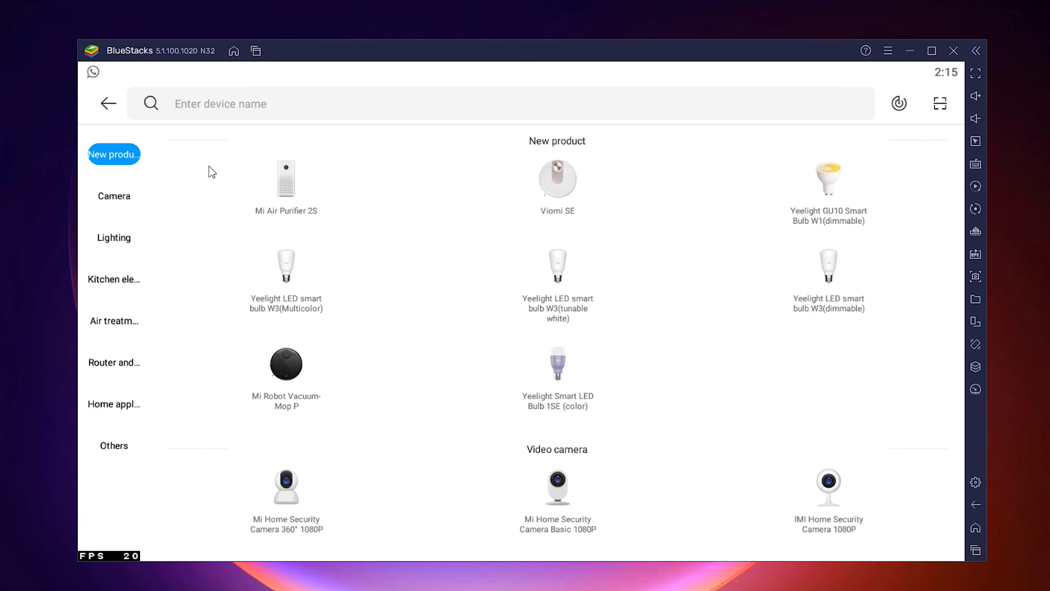
pyautogui.moveTo(211, 171)
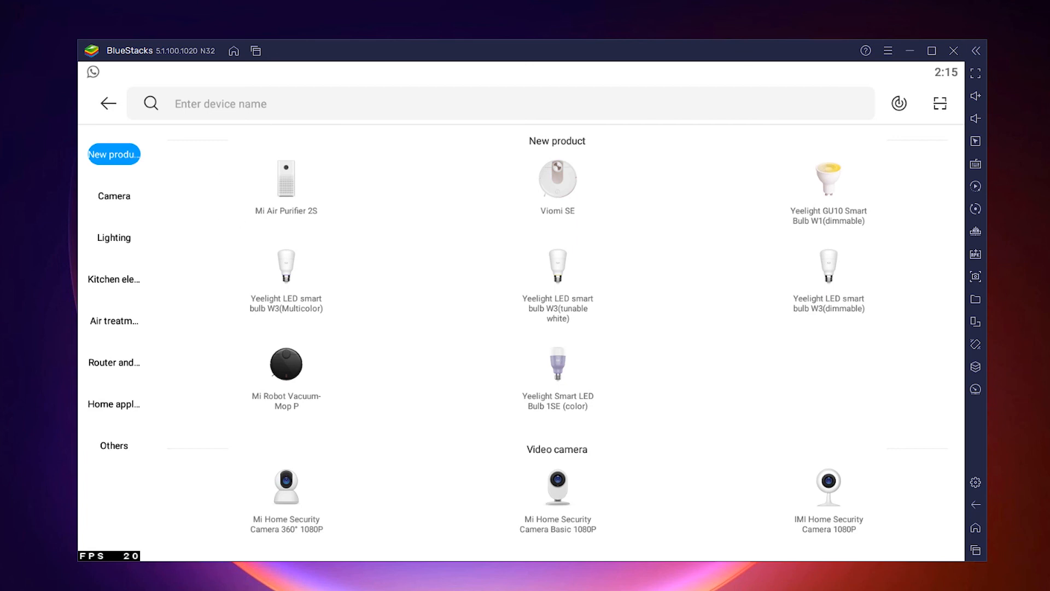